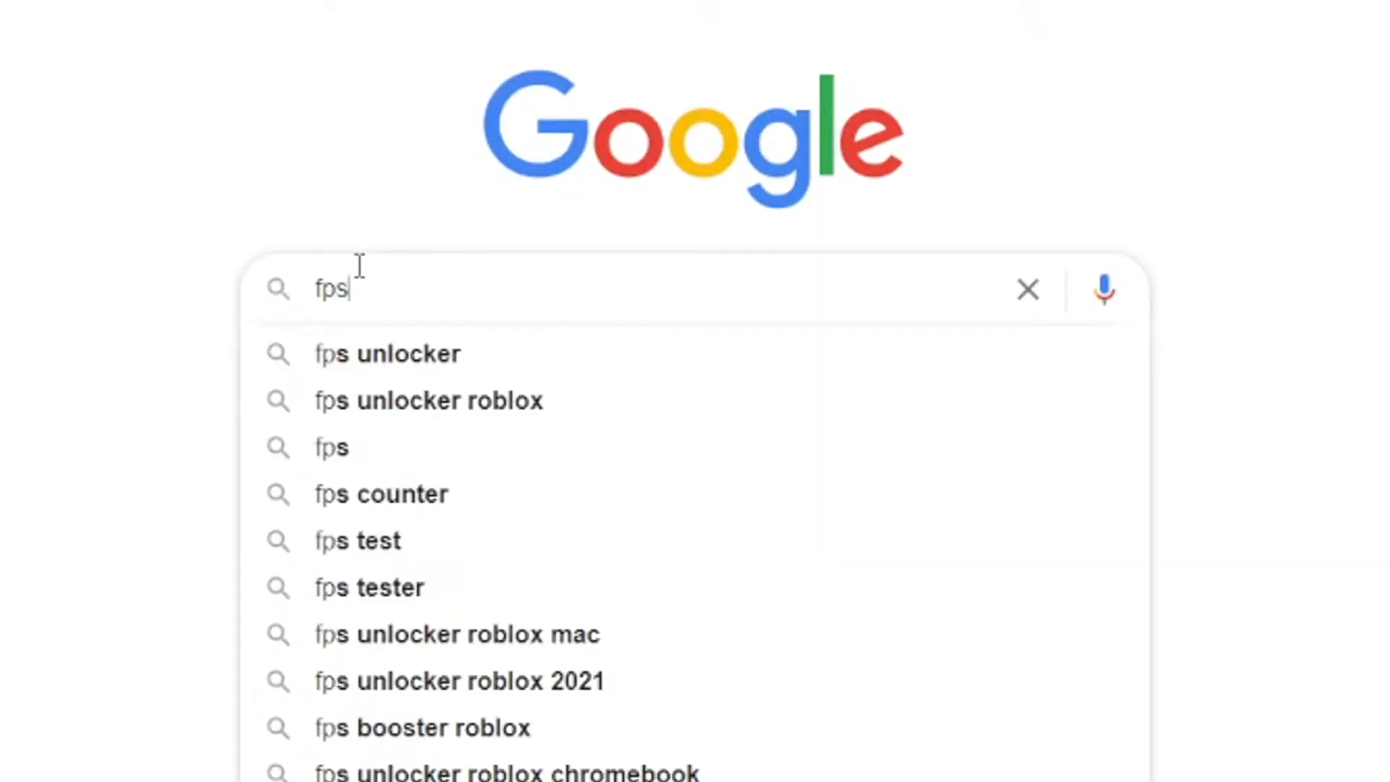
- Search 'fps roblox unlocker', download rbxfpsunlocker-x64.zip from GitHub and show it in its folder
text(roblox)
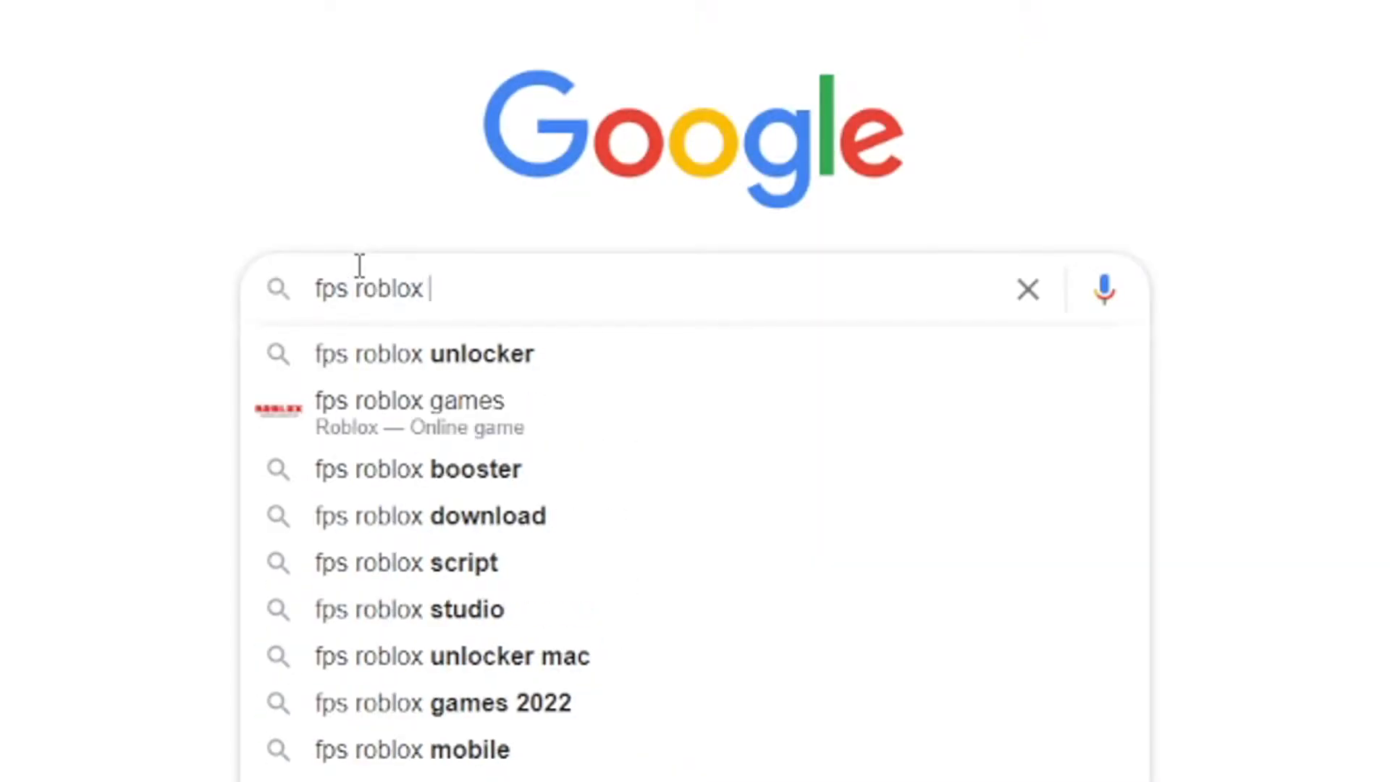
click(422, 354)
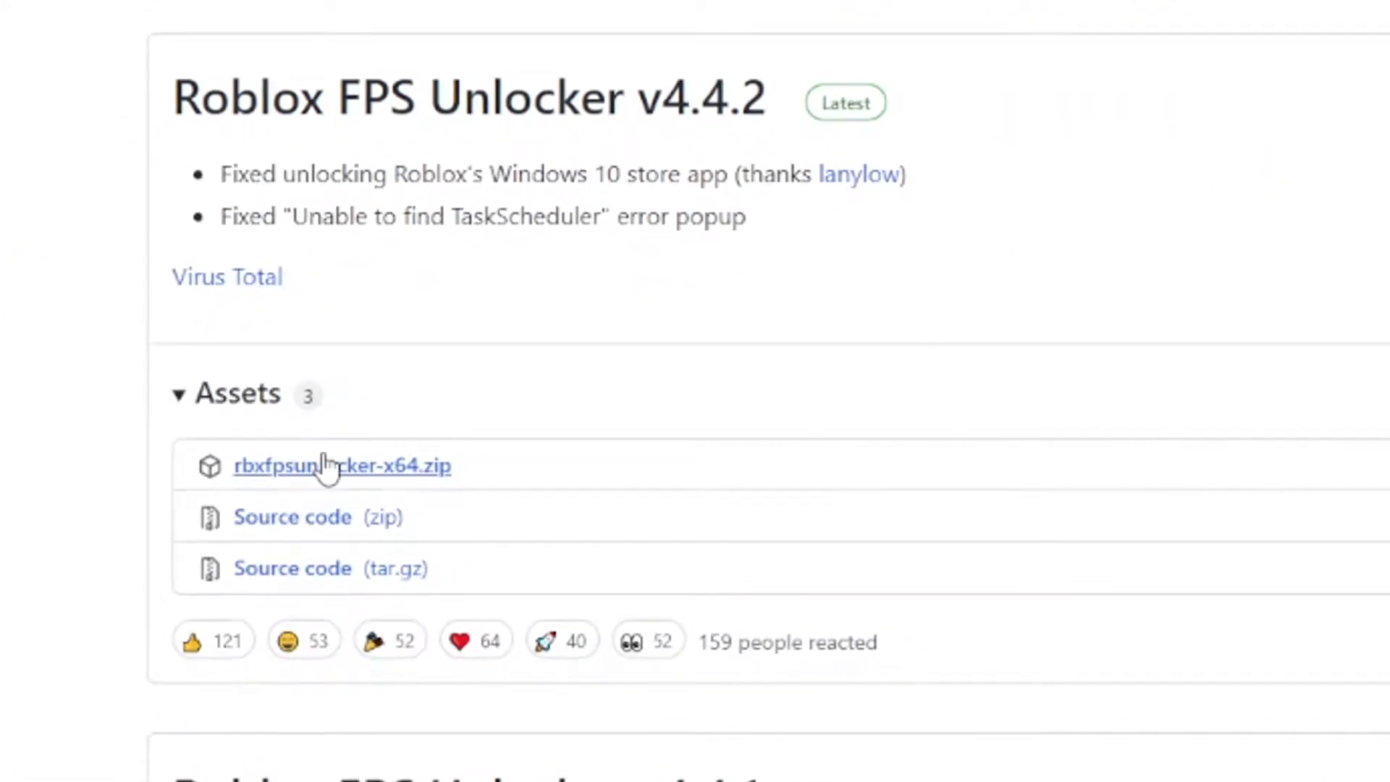
click(341, 466)
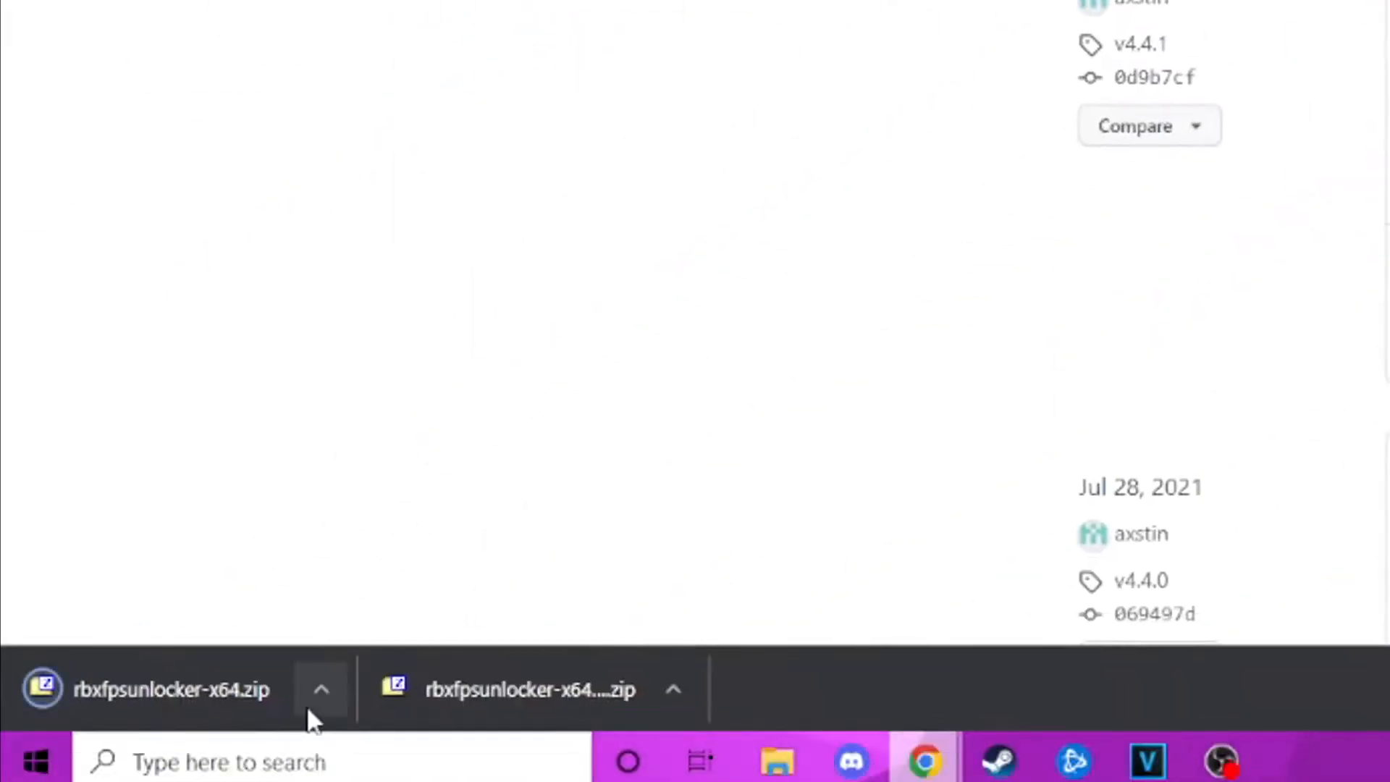
click(173, 688)
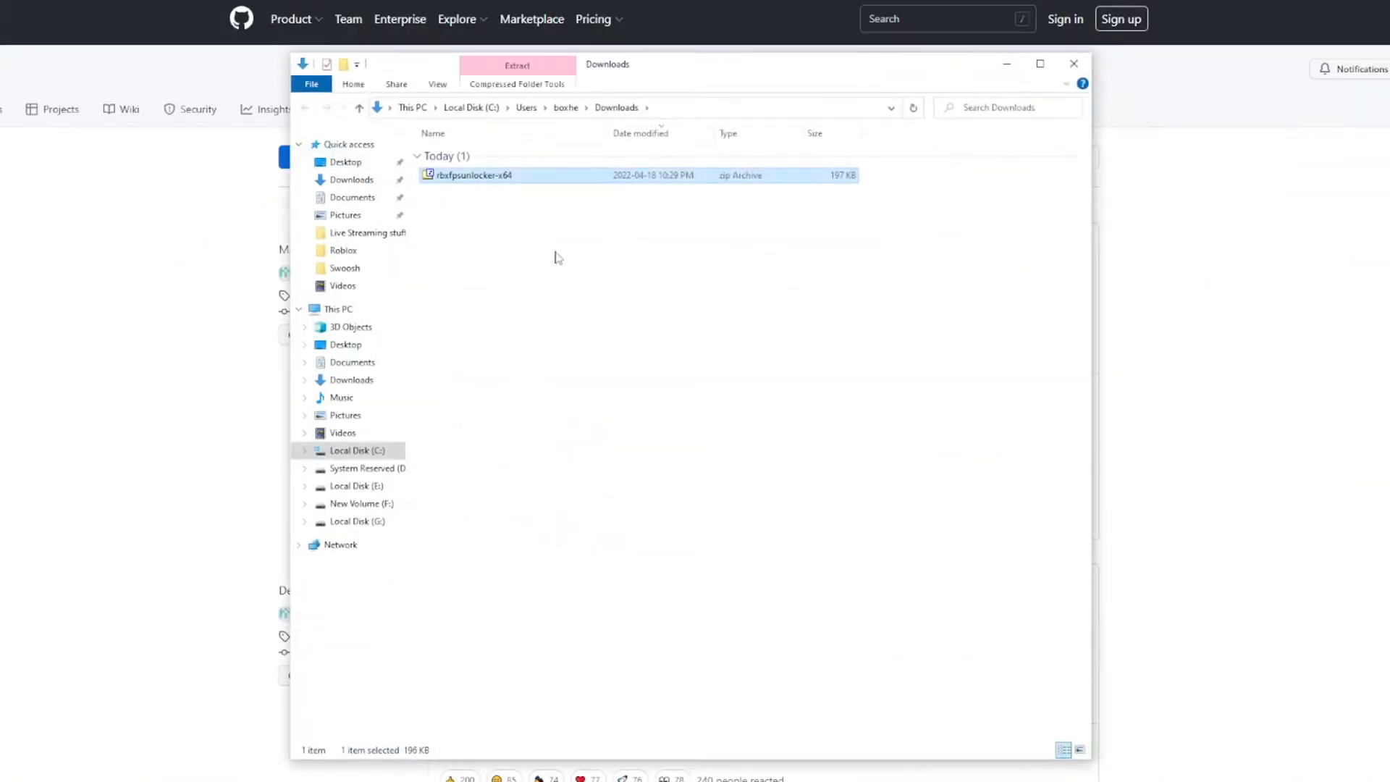
- Extract rbxfpsunlocker-x64.zip here and run rbxfpsunlocker from the new rbxfpsunlocker-x64 folder
right_click(474, 174)
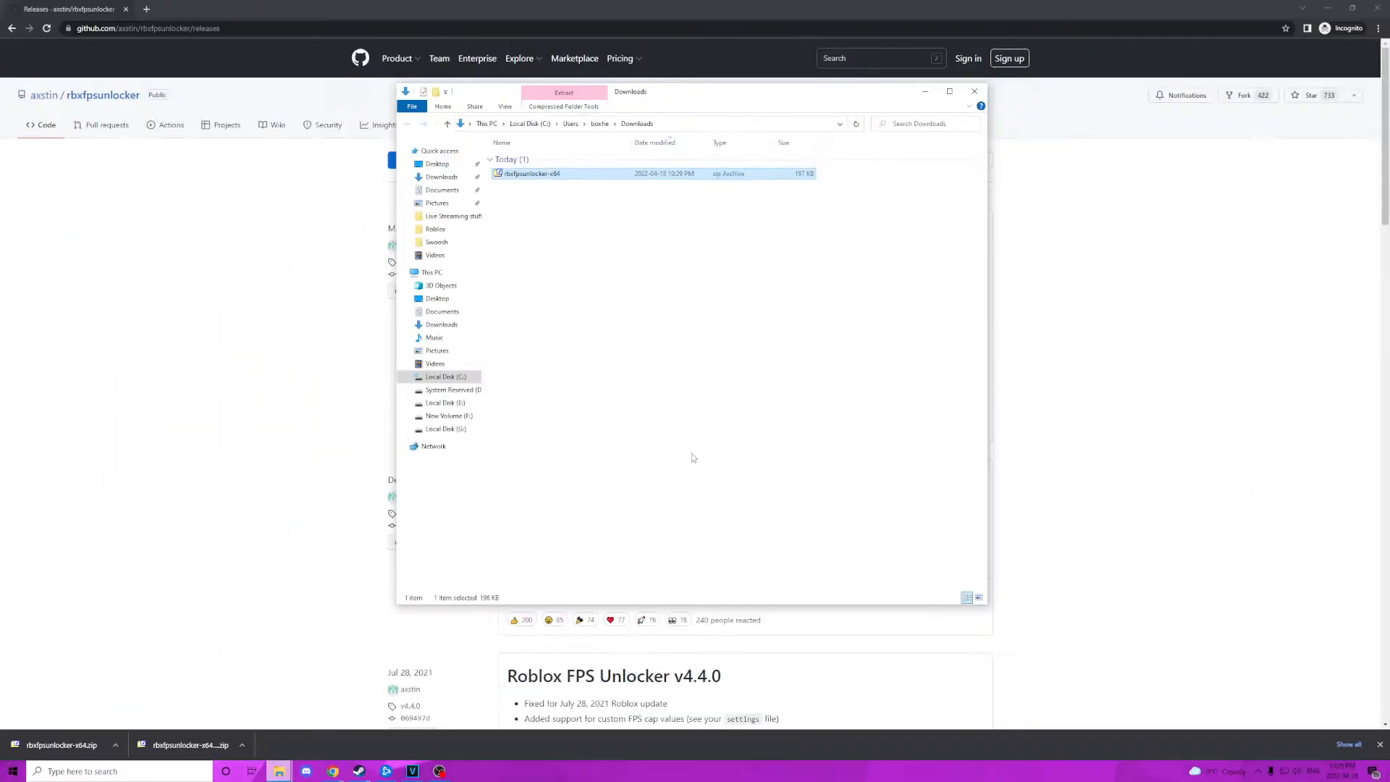
click(564, 92)
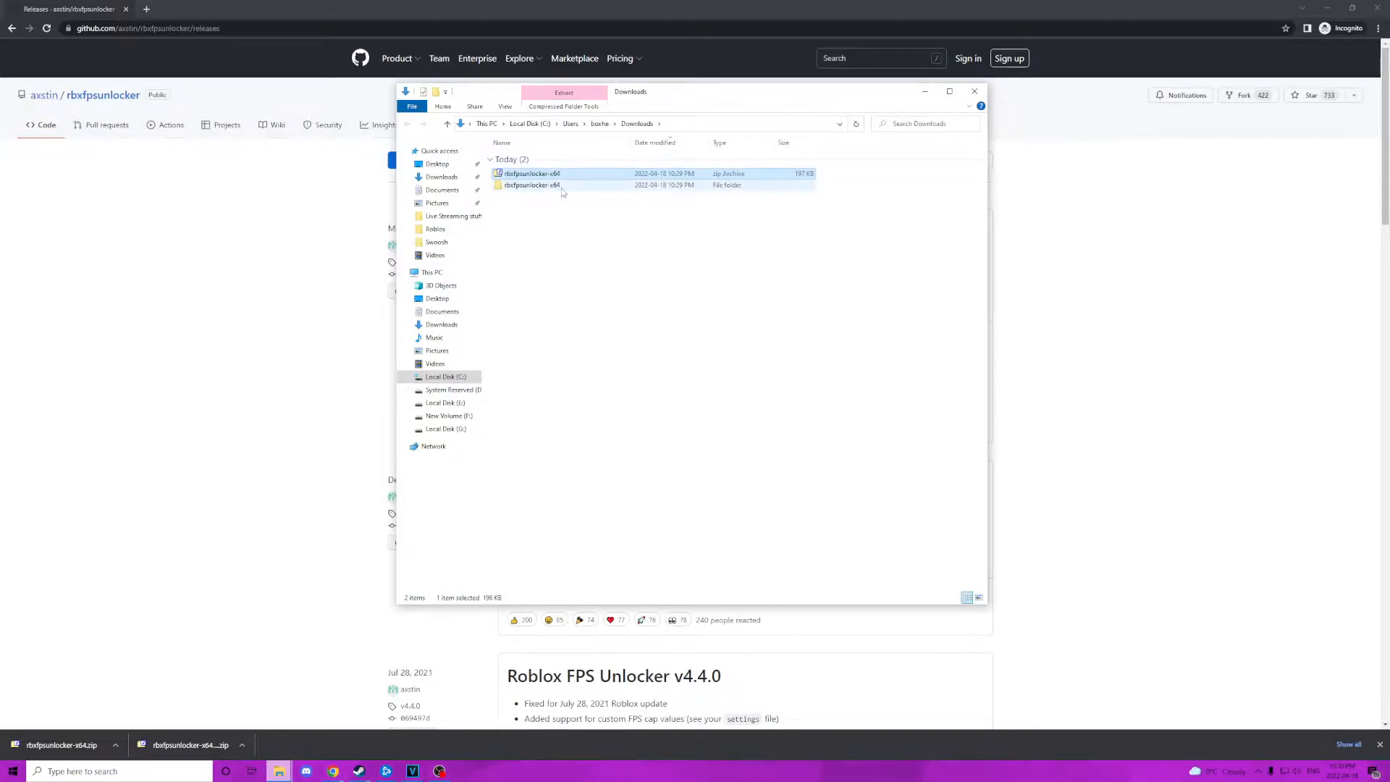
double_click(524, 184)
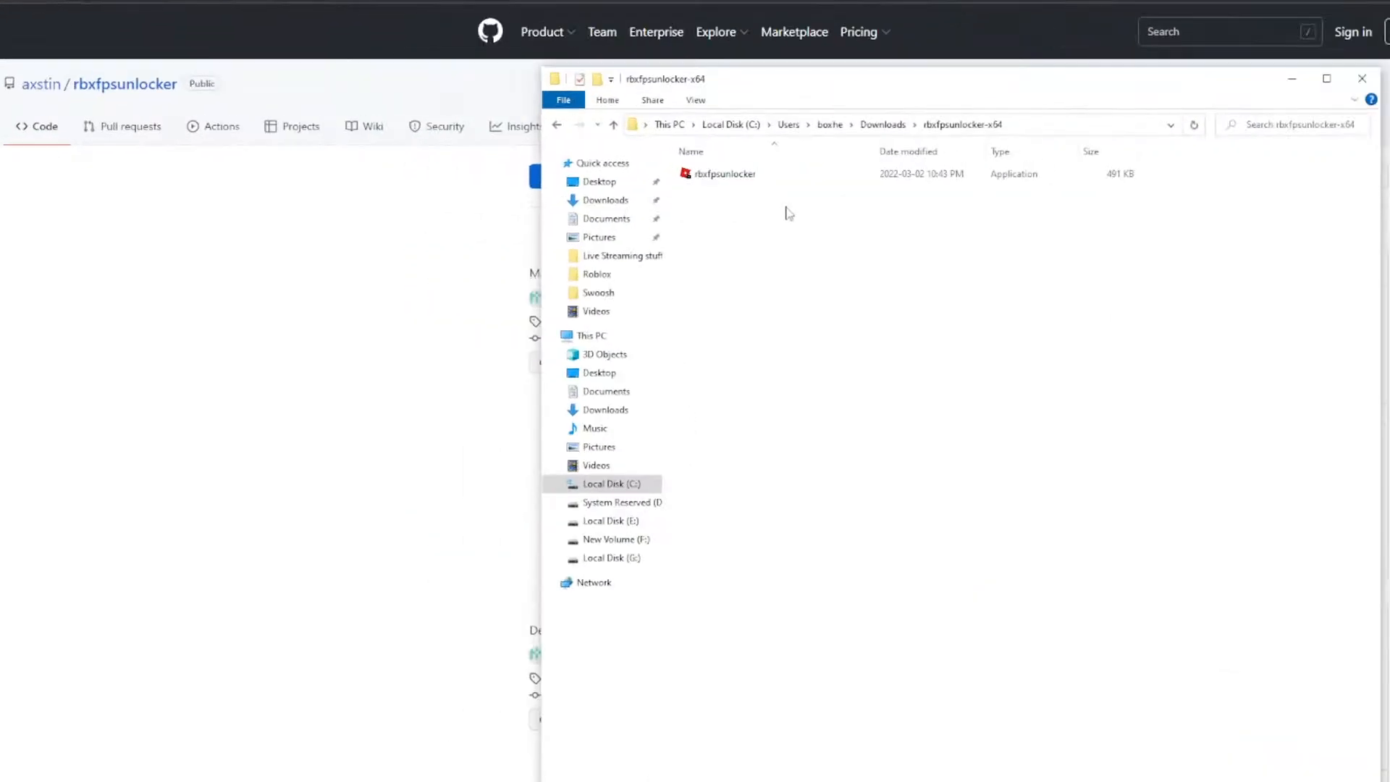
double_click(724, 173)
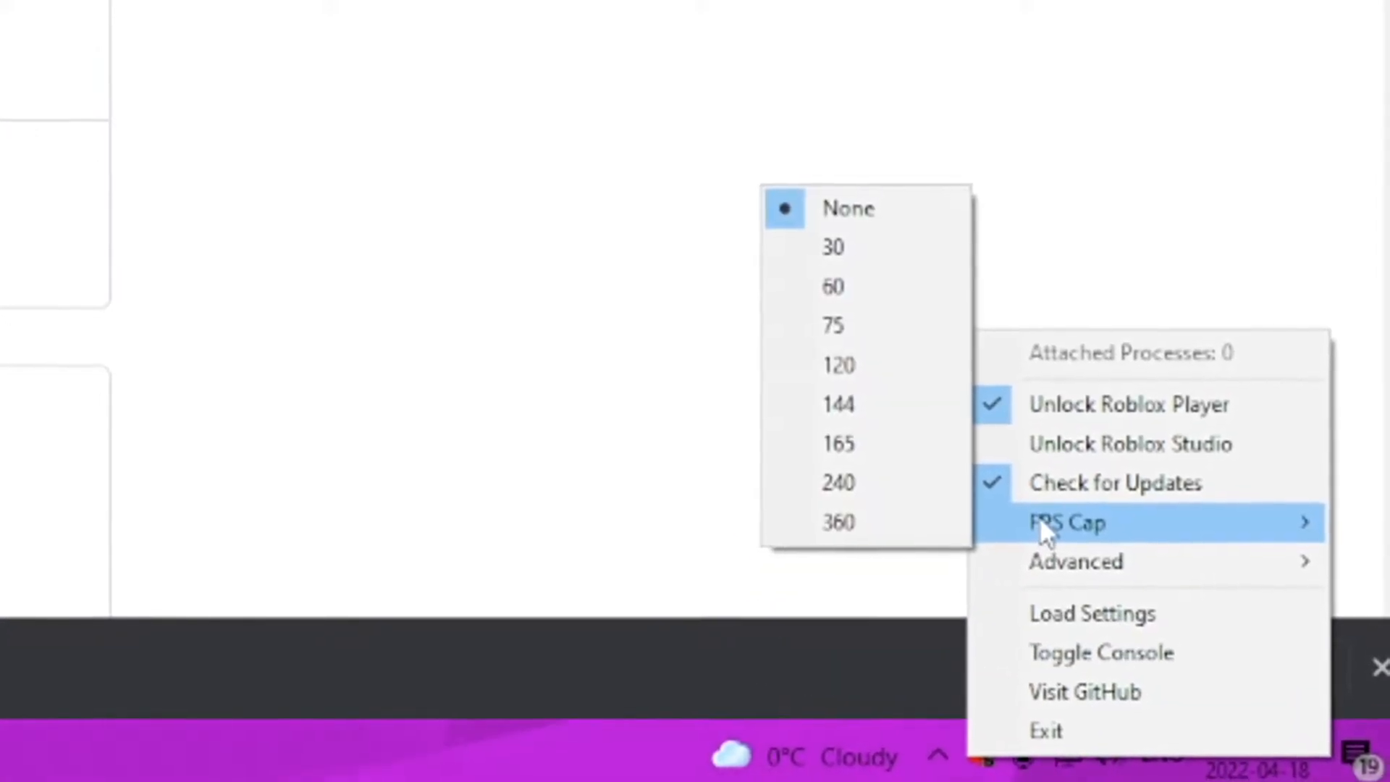
mouse_move(1050, 528)
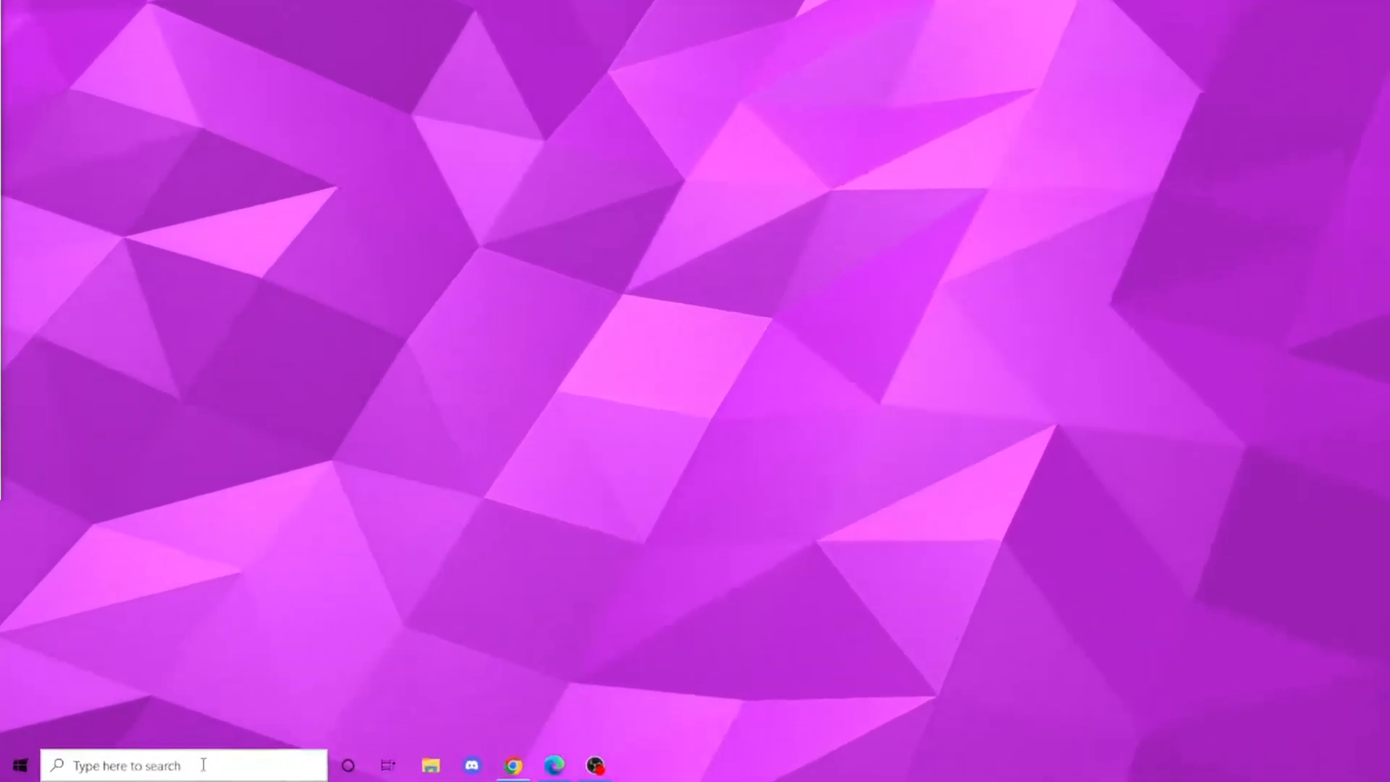
- Search 'system' from Start and switch System settings to the Display page
text(system)
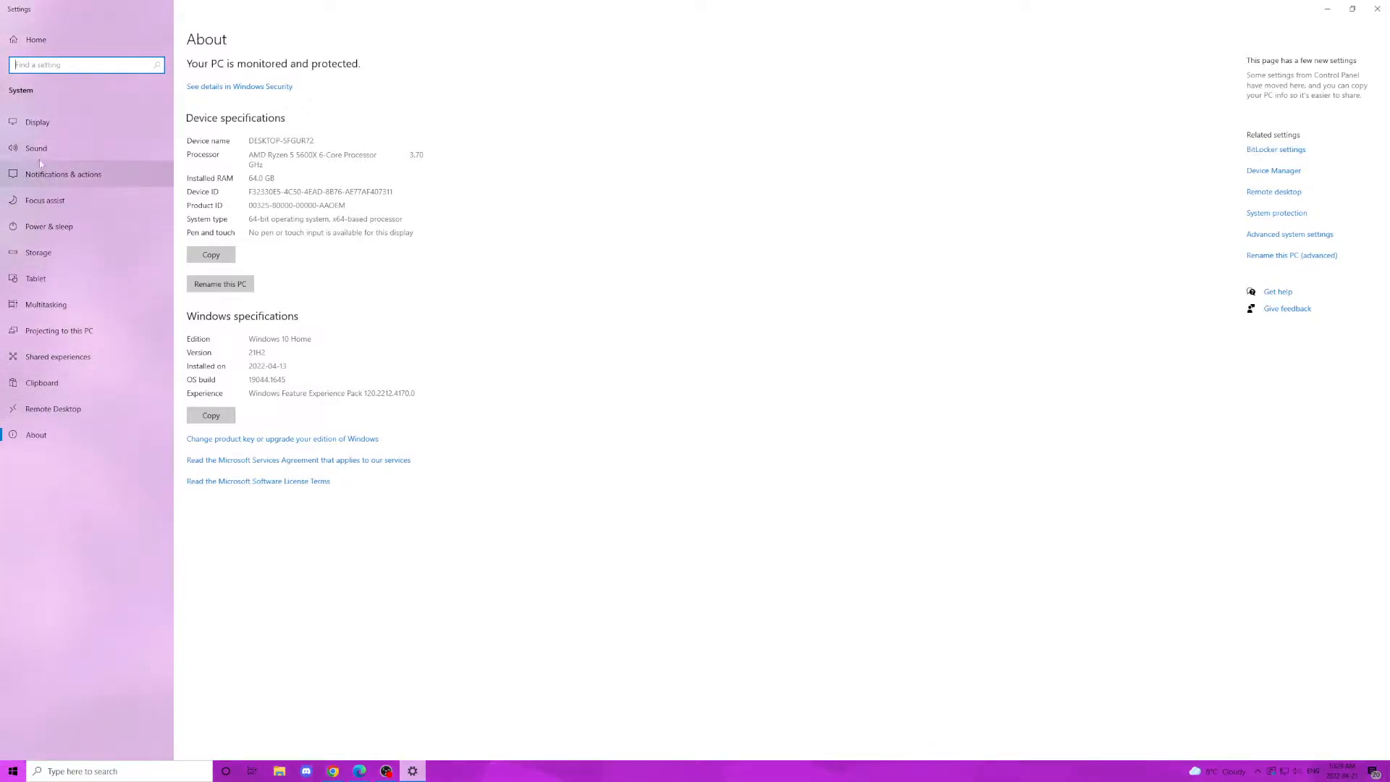
click(37, 122)
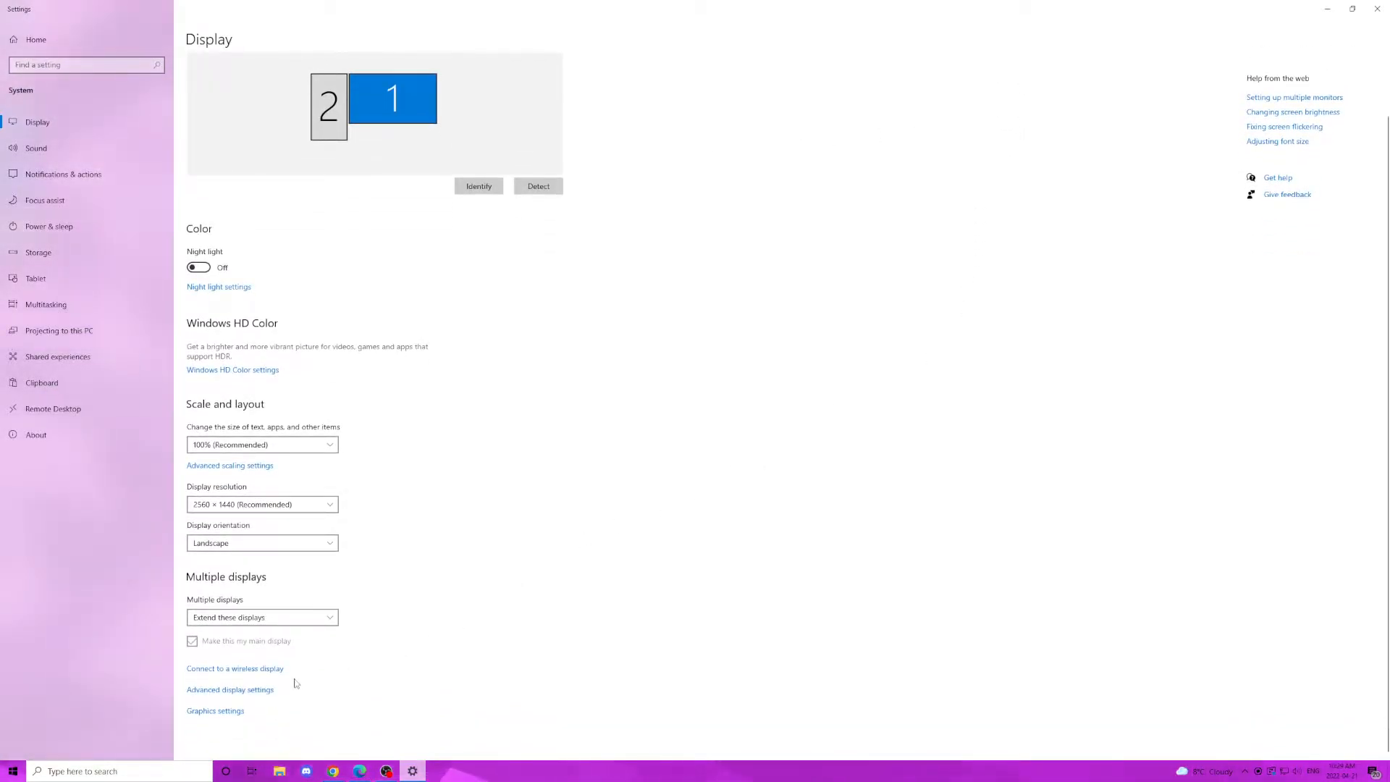
mouse_move(228, 714)
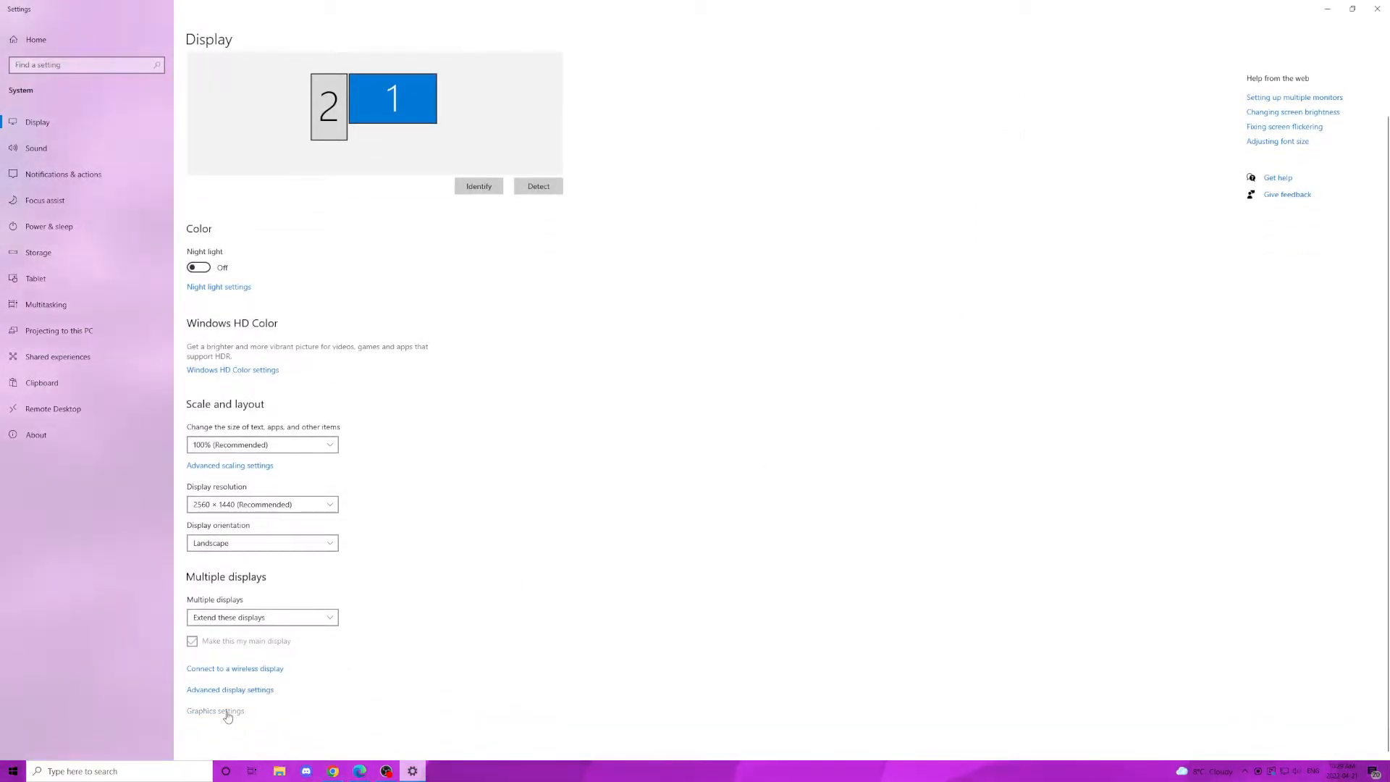
- Add RobloxPlayerLauncher.exe as a desktop app in Graphics settings and save it as High performance
click(214, 710)
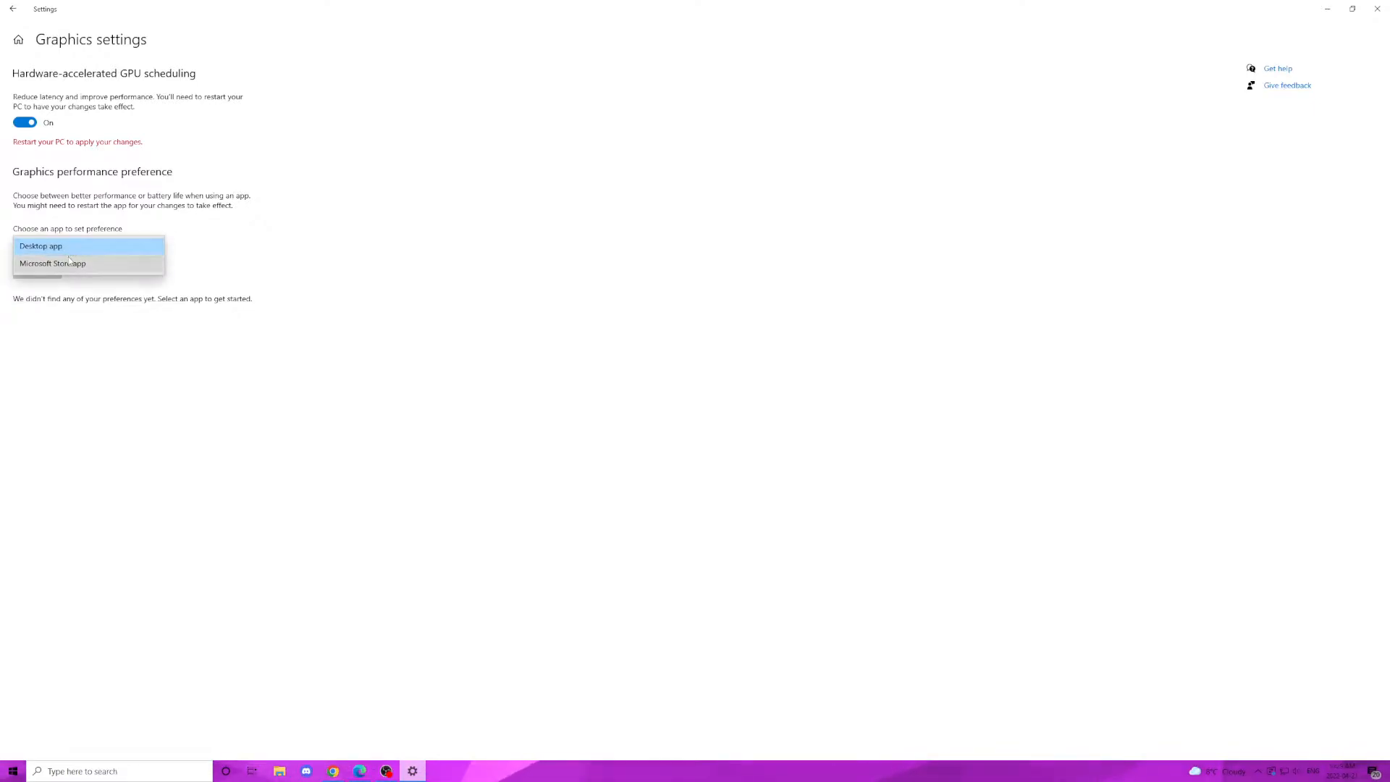
click(41, 245)
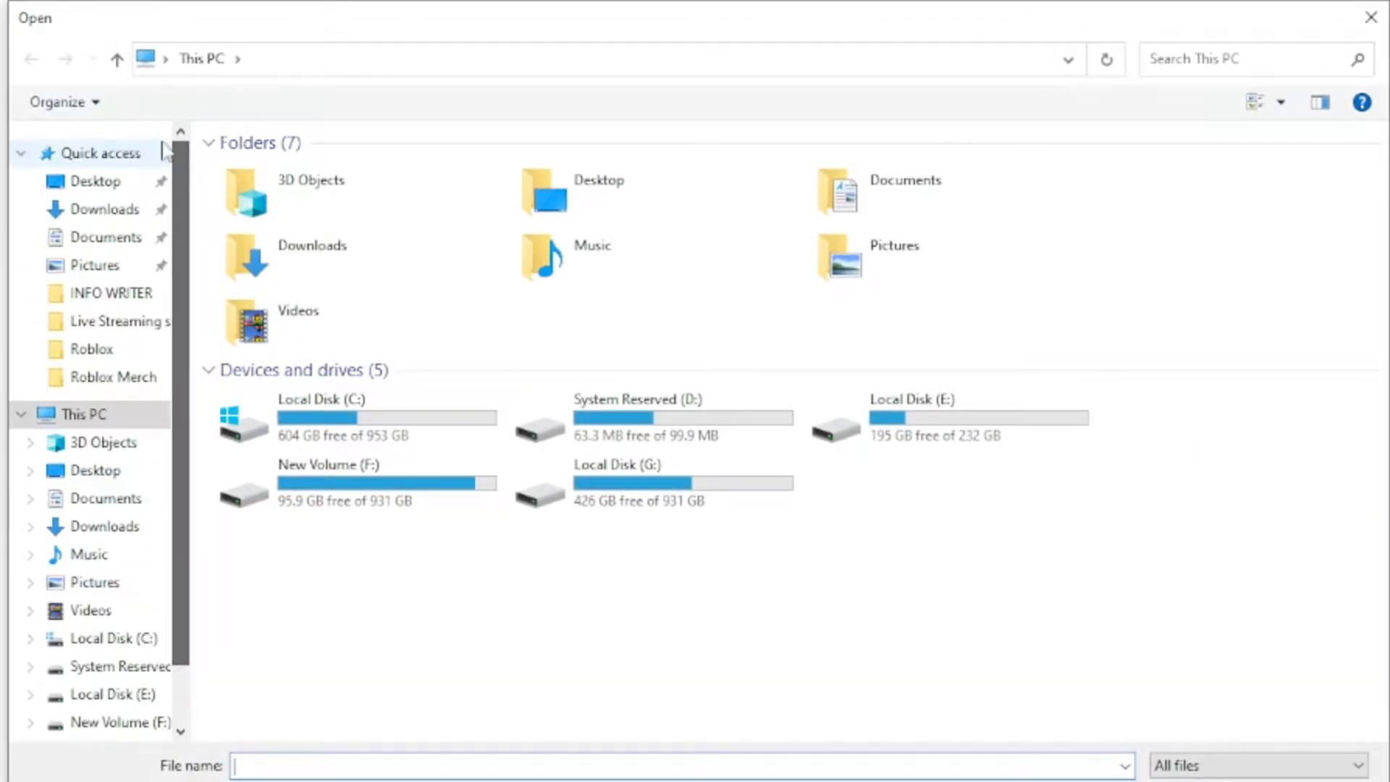
right_click(402, 186)
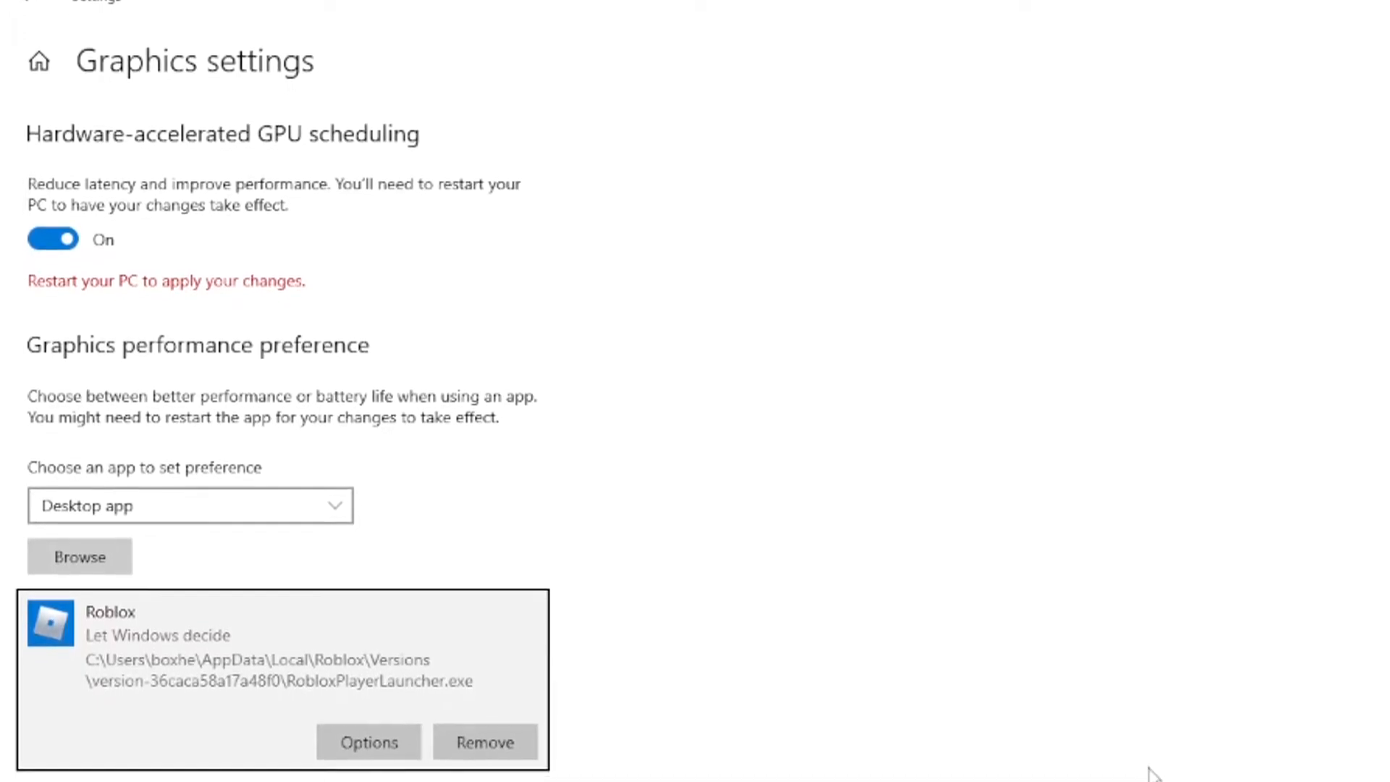
scroll(up, 3)
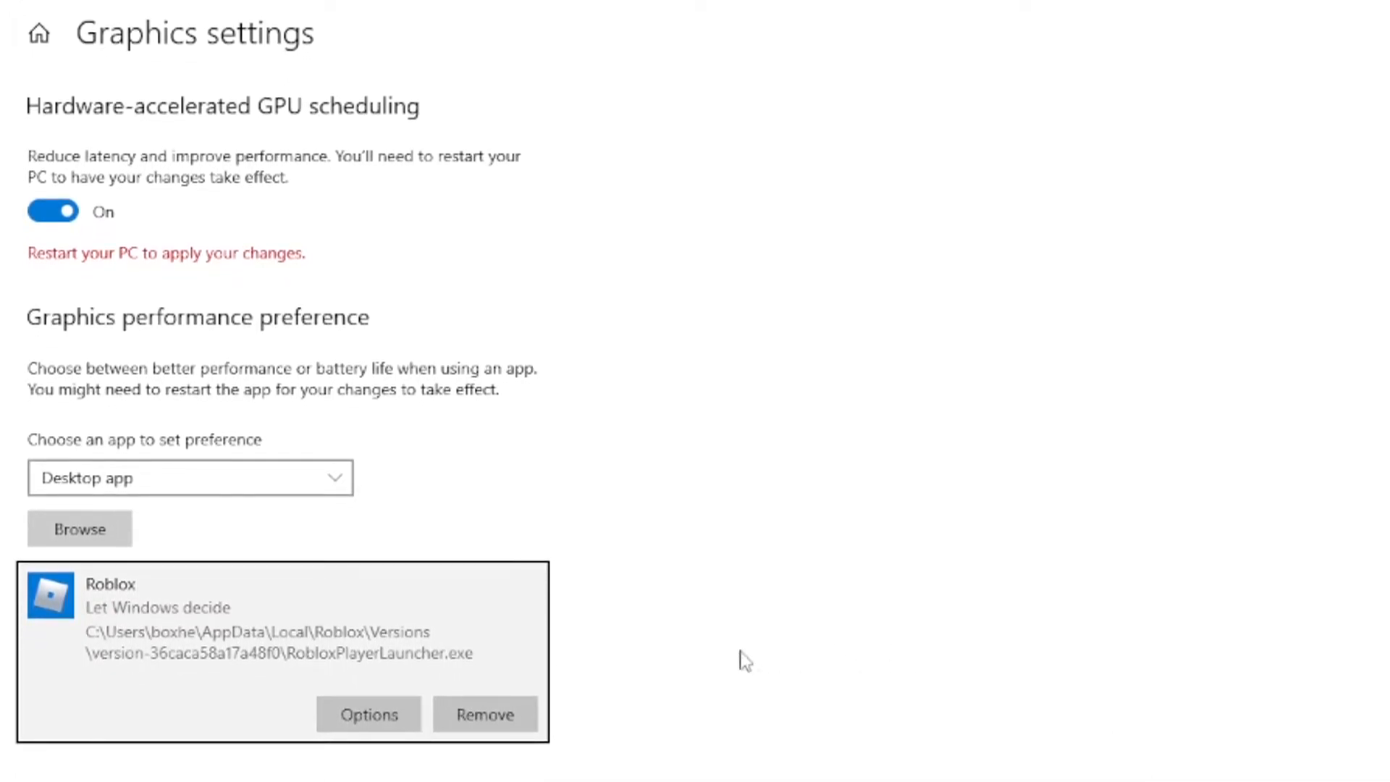
click(367, 713)
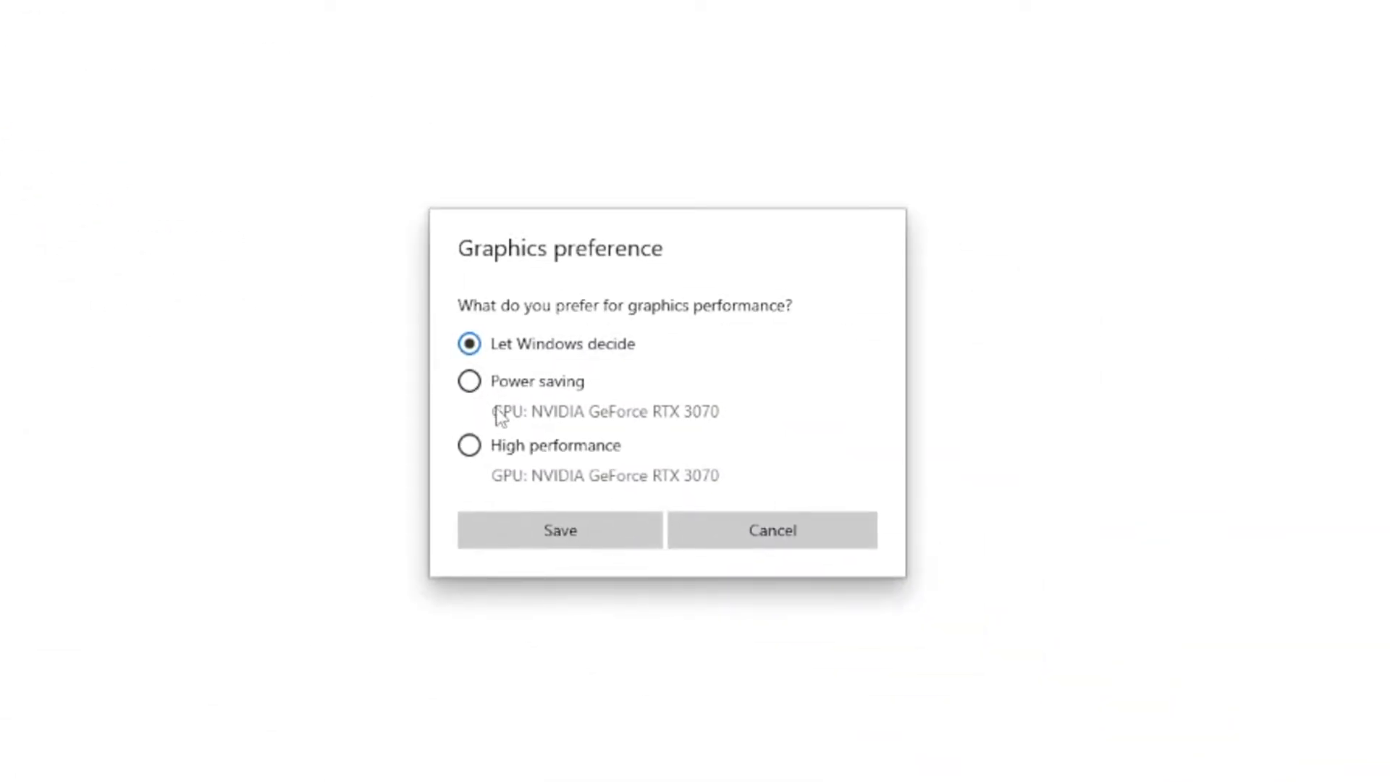
click(469, 445)
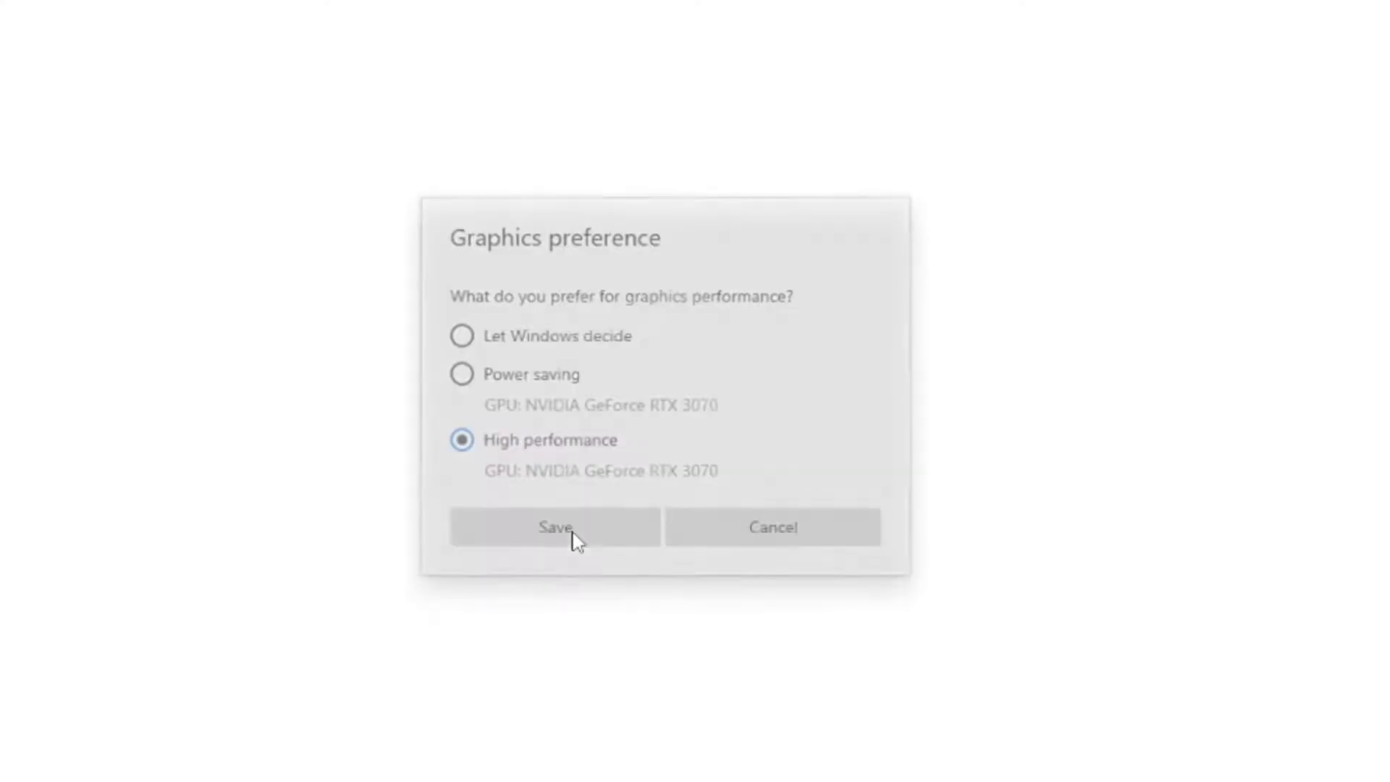
click(554, 526)
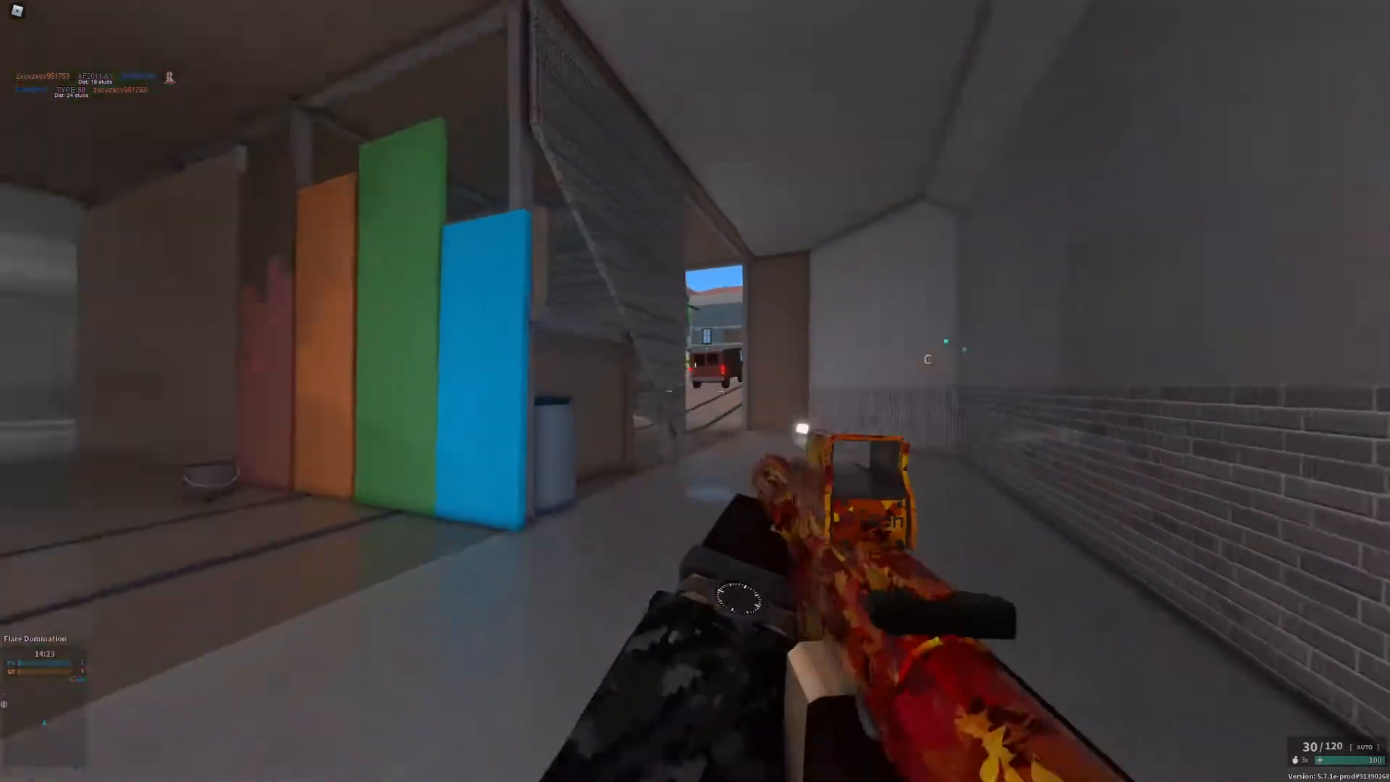
mouse_move(695, 391)
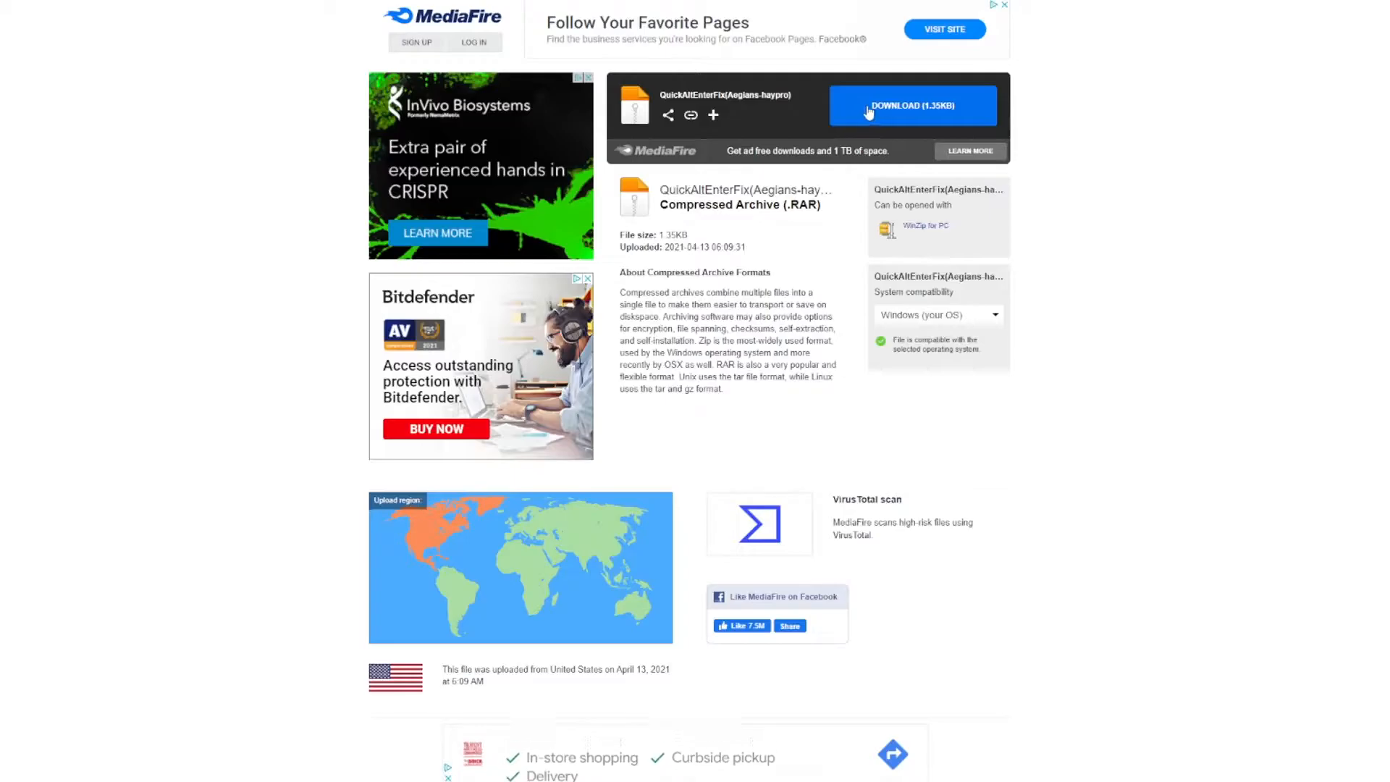
- Download the 1.35 KB QuickAltEnterFix archive from the MediaFire page
click(912, 104)
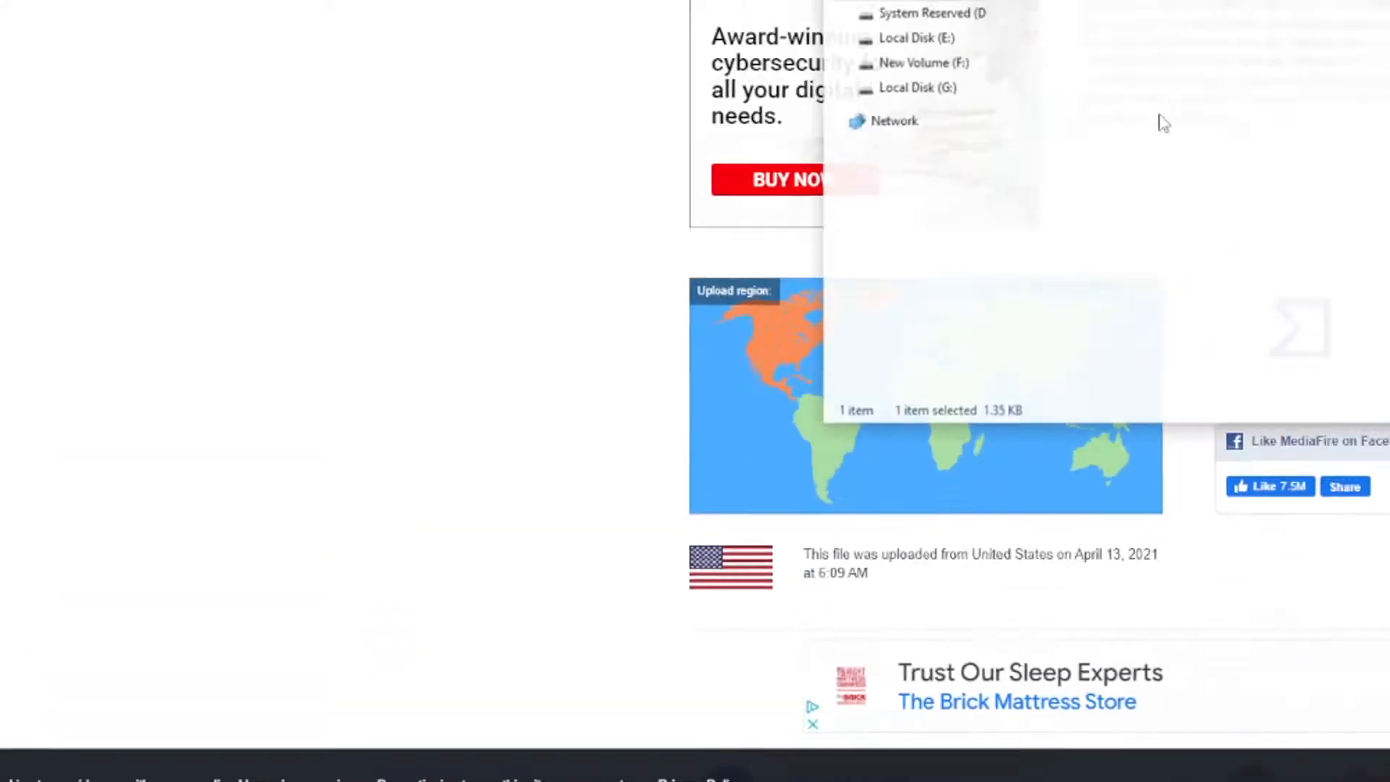
- Extract the QuickAltEnterFix rar with 7-Zip, move the AltEnterFix folder, and select AltEnterFix.bat
right_click(603, 98)
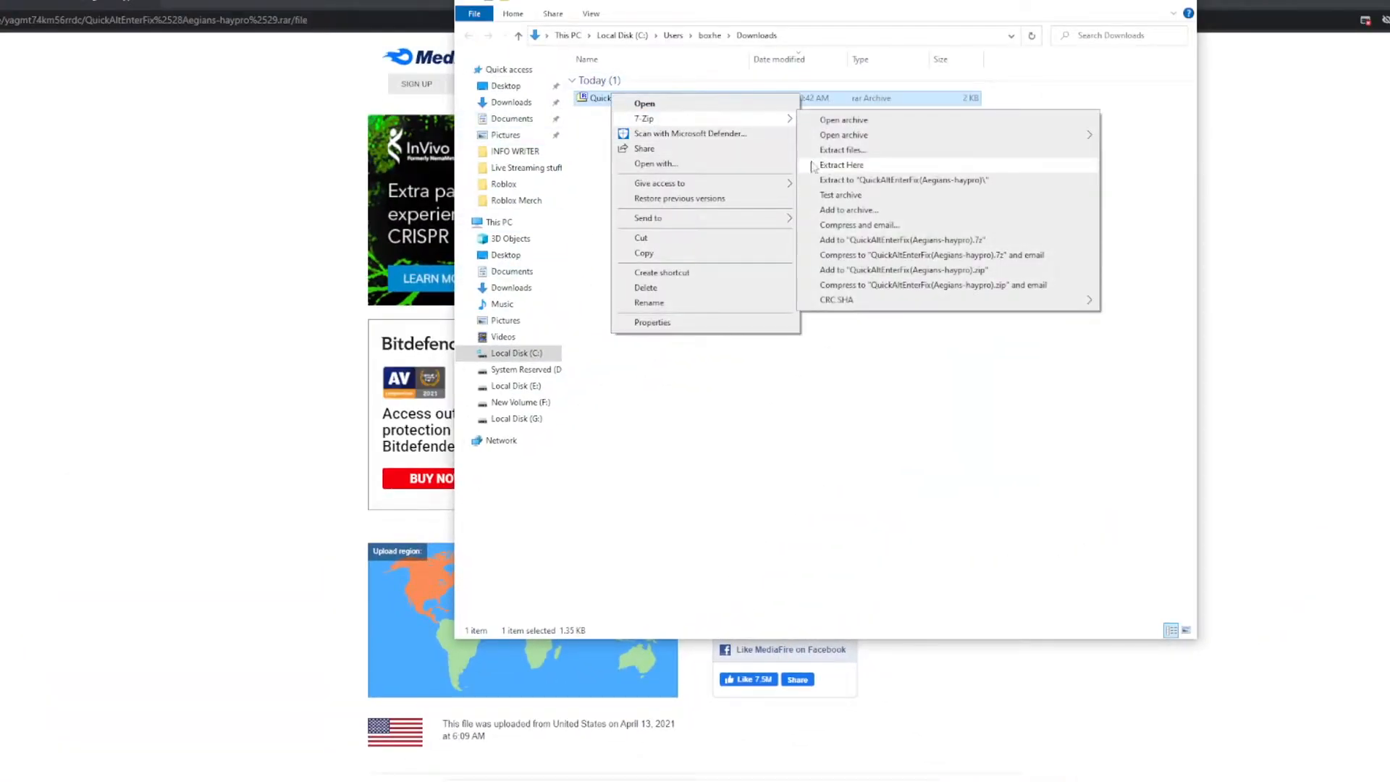
click(696, 446)
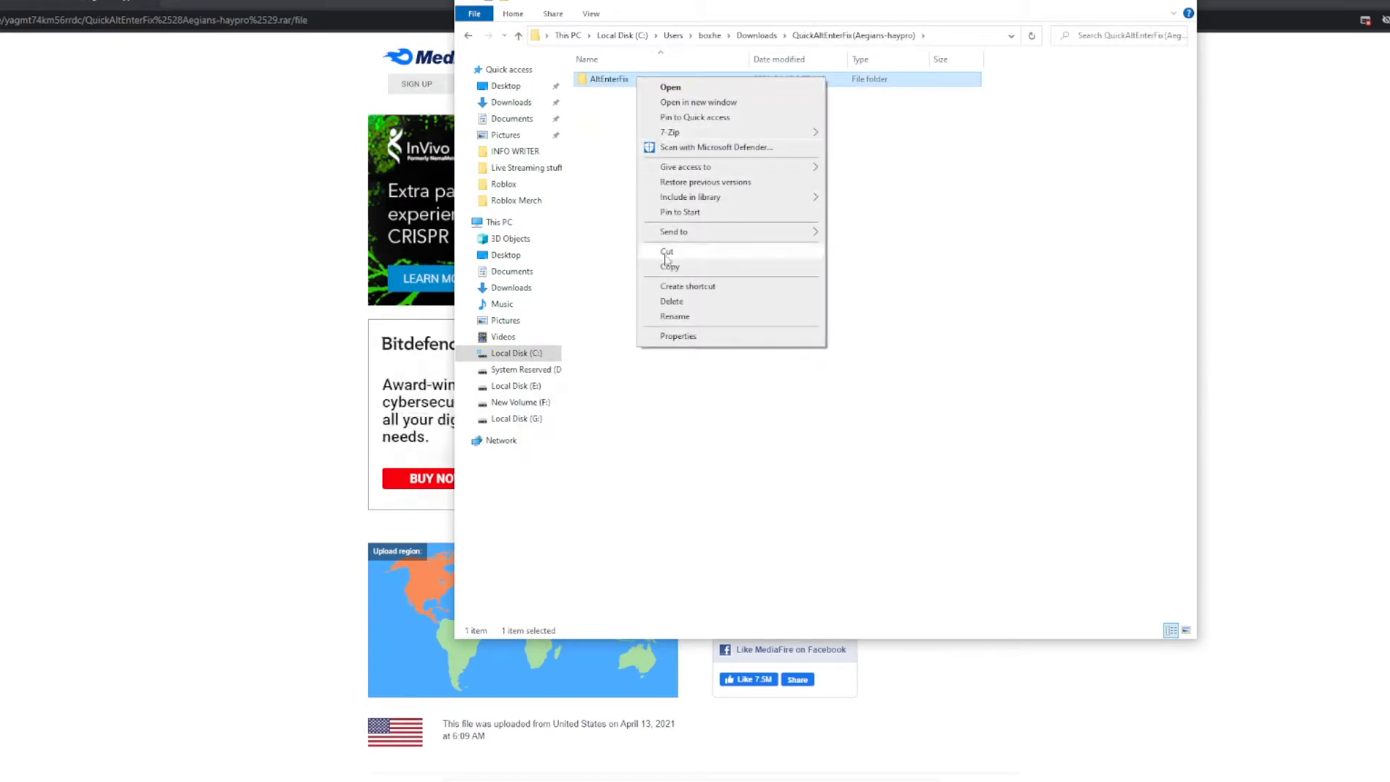
click(669, 87)
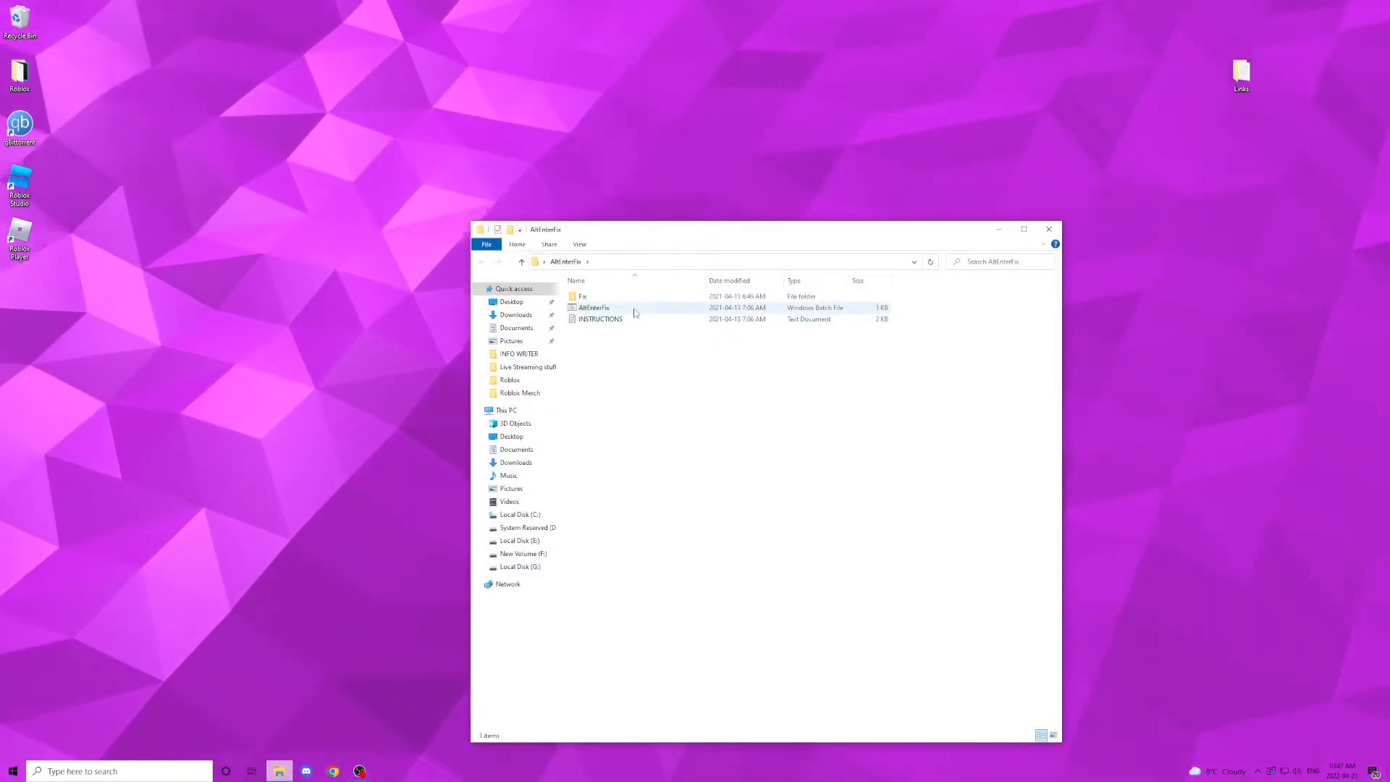
click(593, 307)
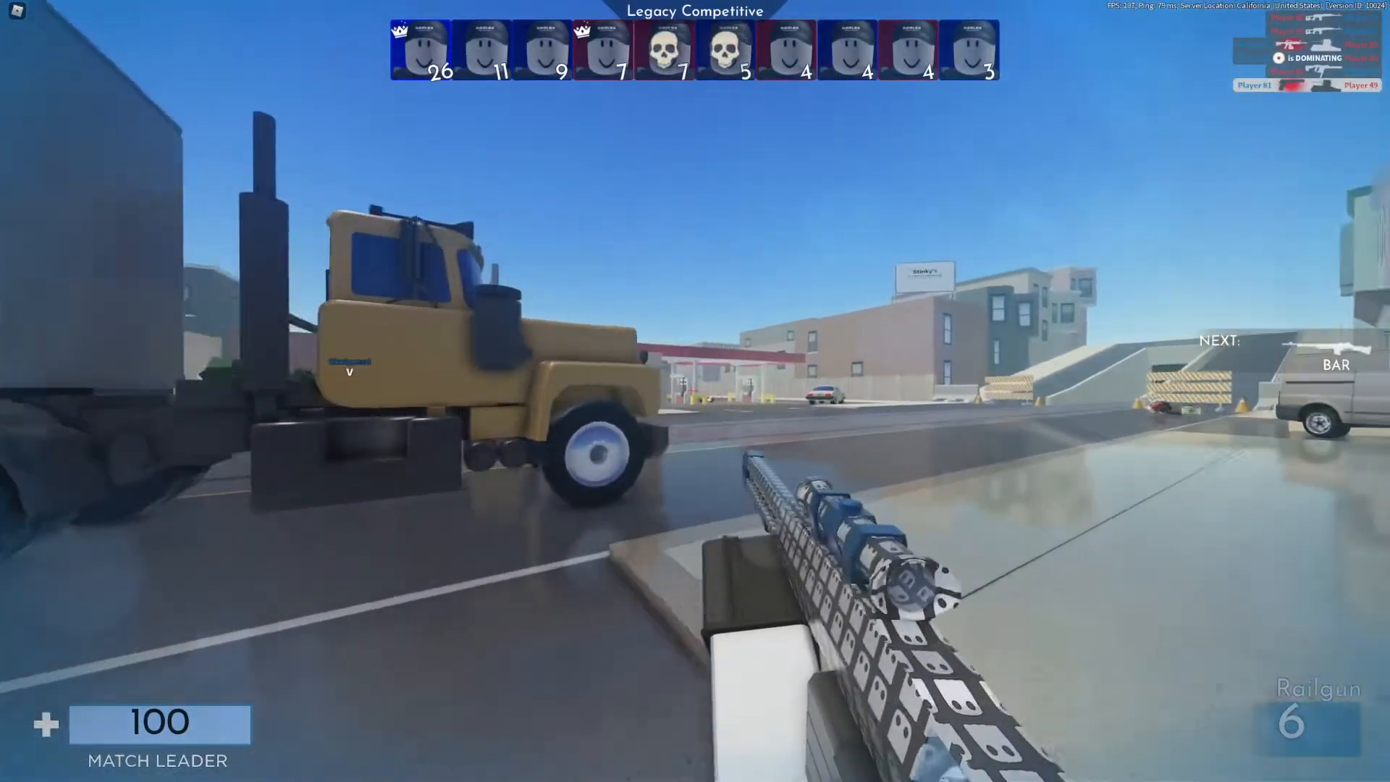
mouse_move(695, 391)
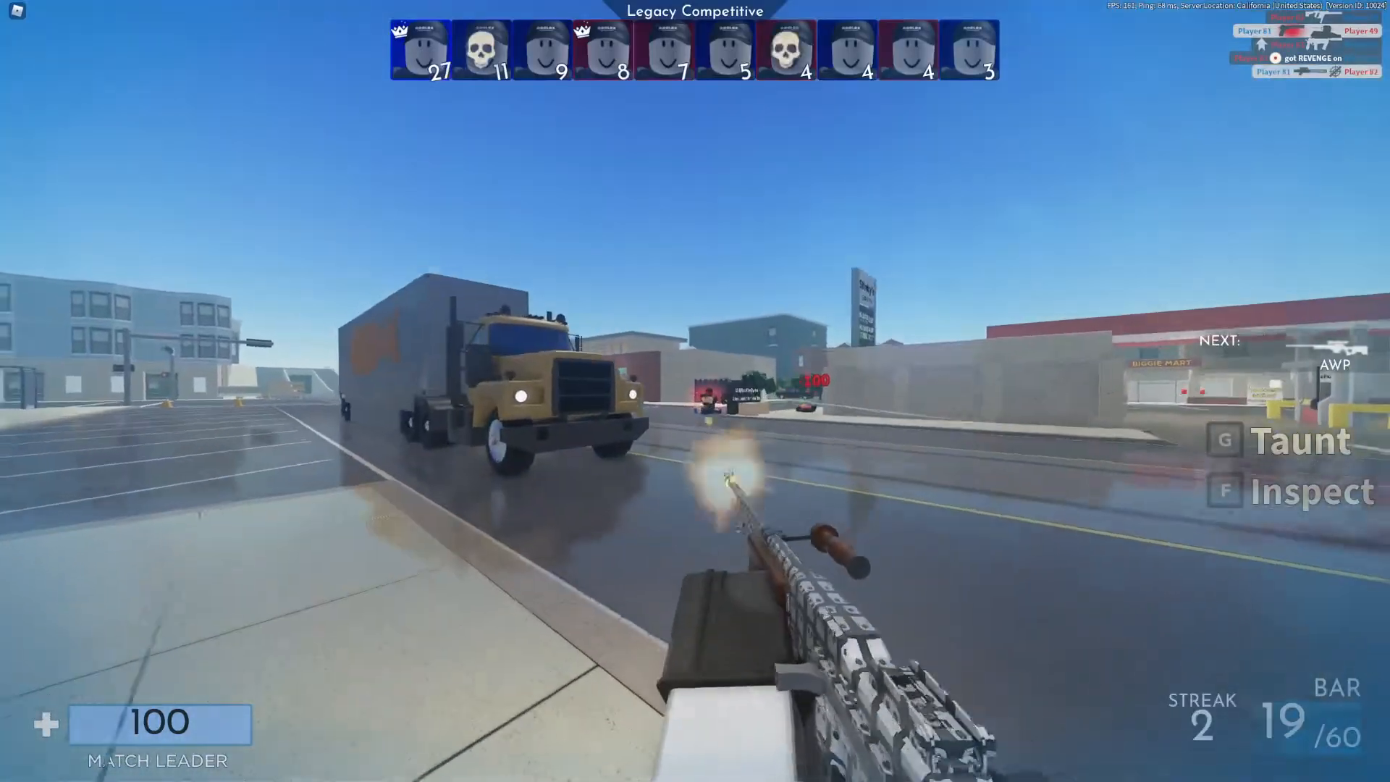
right_click(695, 390)
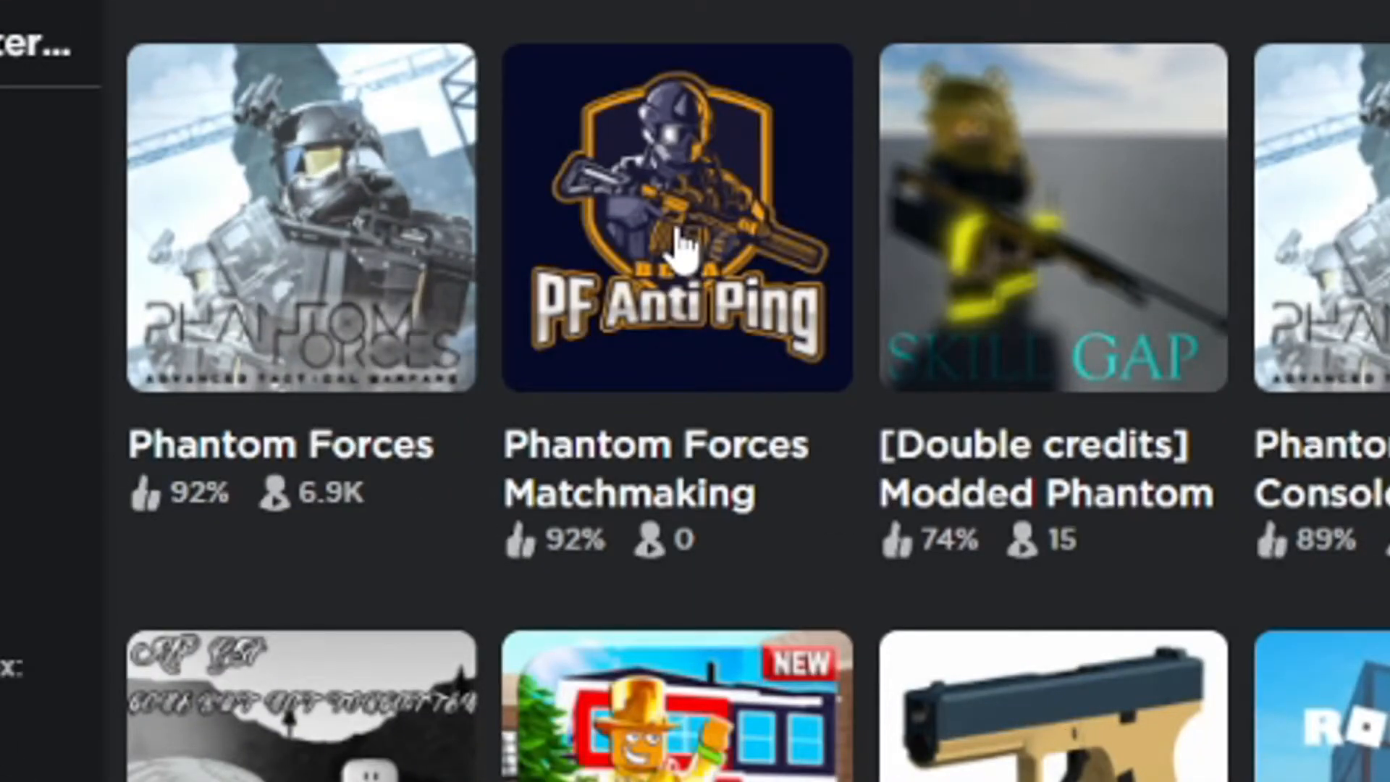
- Open the Phantom Forces Matchmaking game page and start a match with Play
click(676, 222)
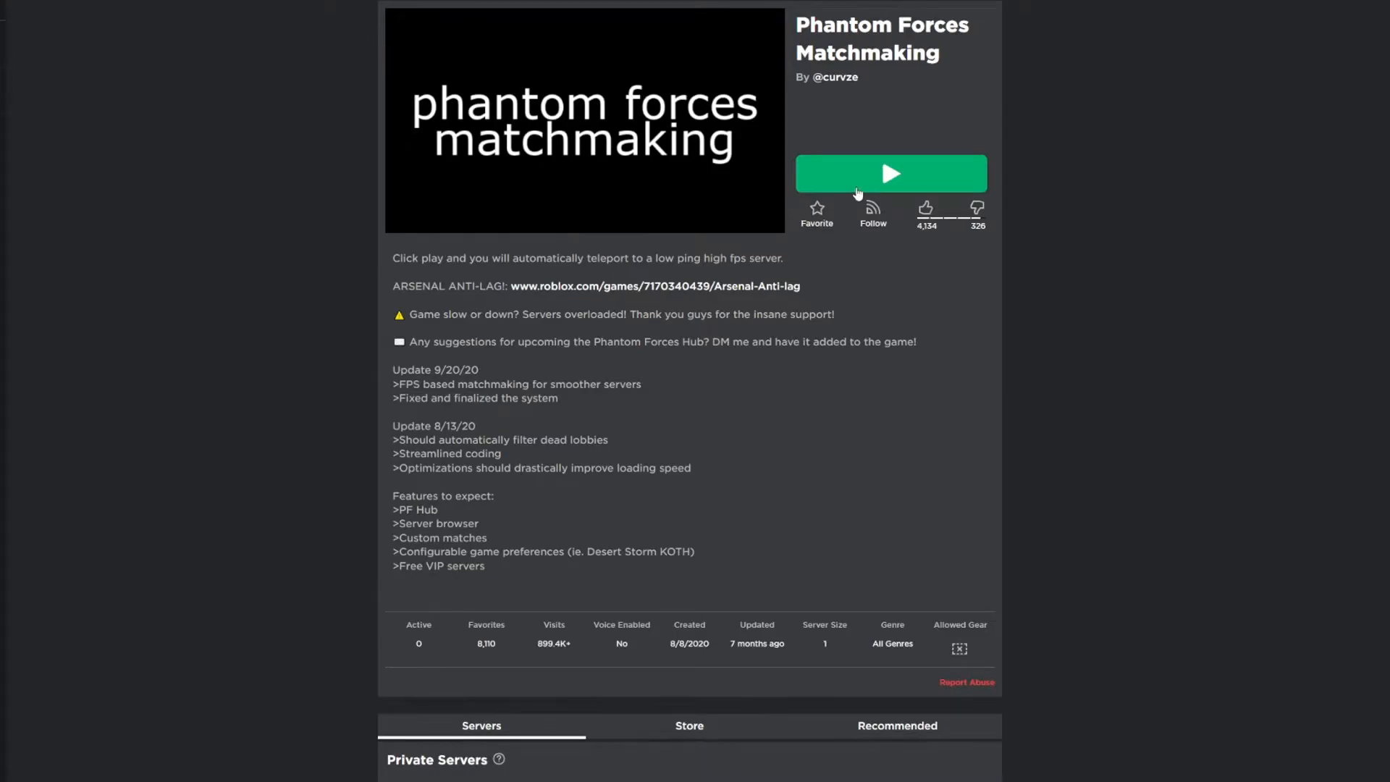
mouse_move(824, 275)
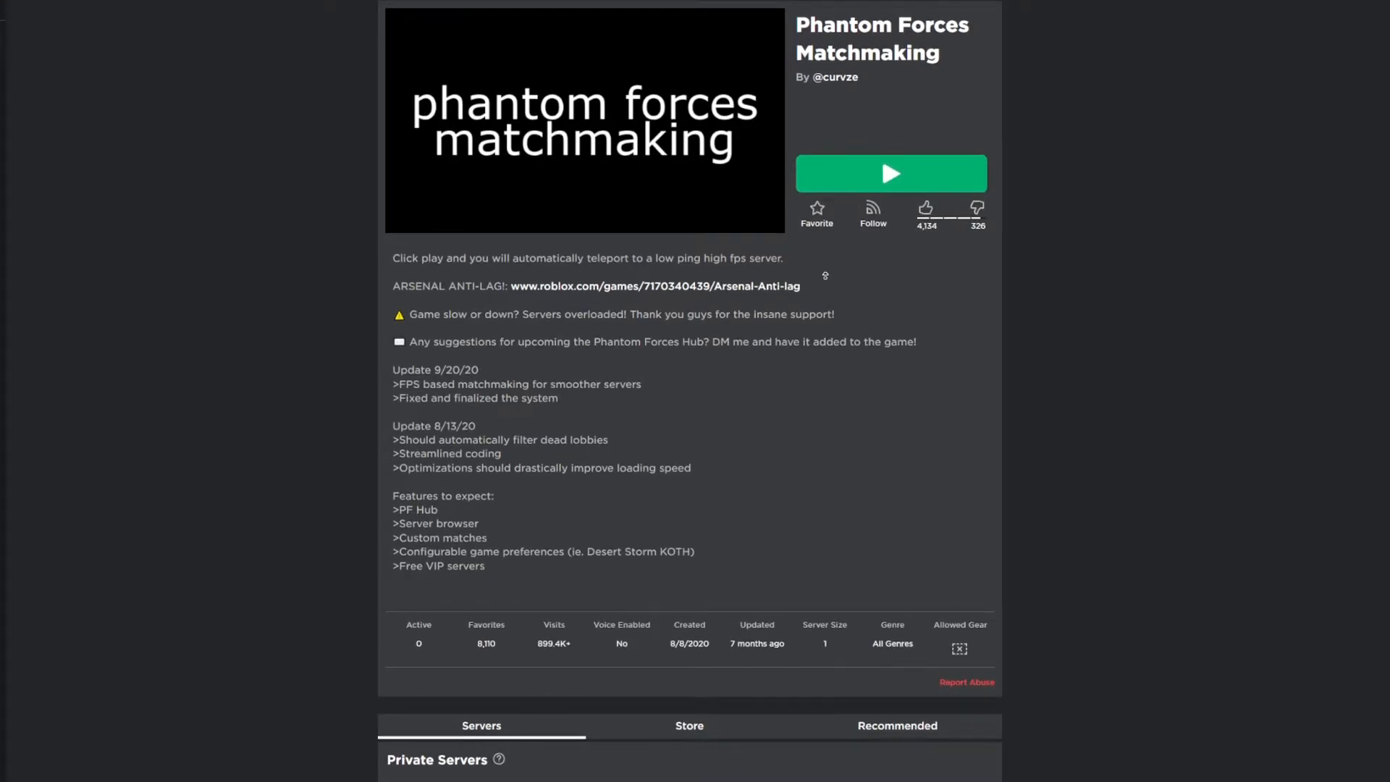
click(890, 173)
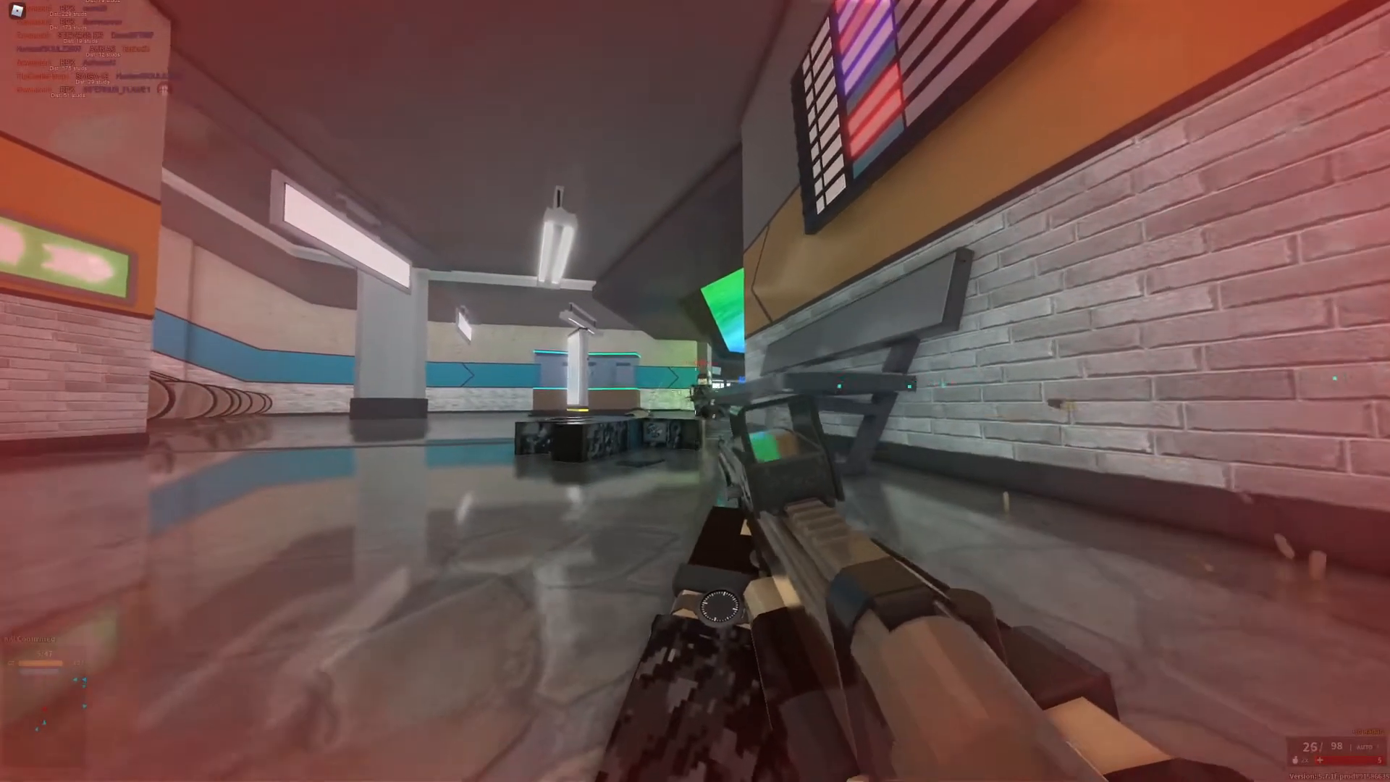